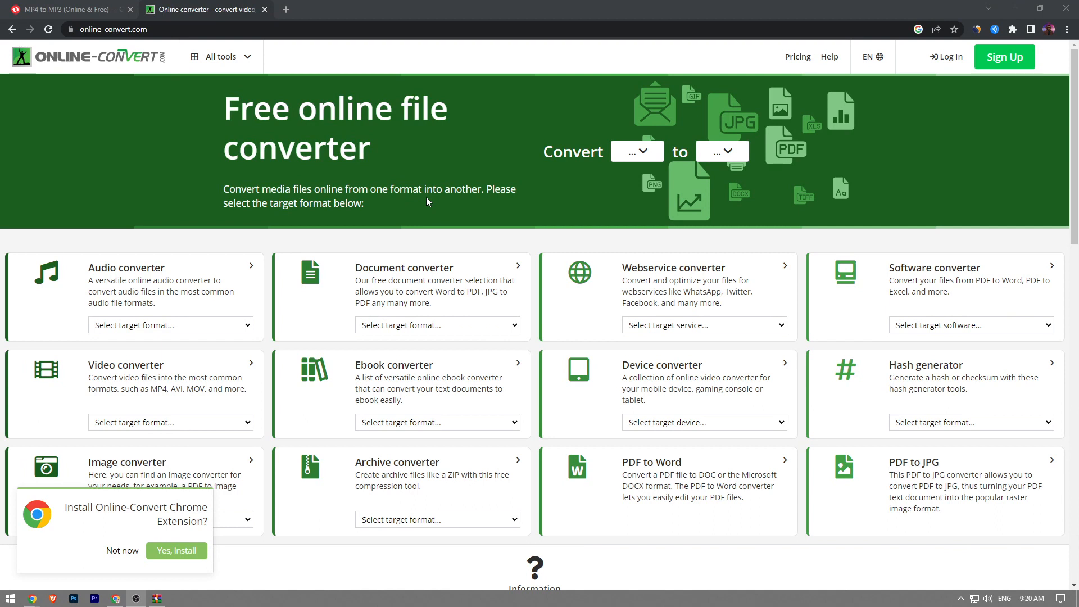
# - Choose MP4 as the source format in the Convert dropdown
pyautogui.click(110, 29)
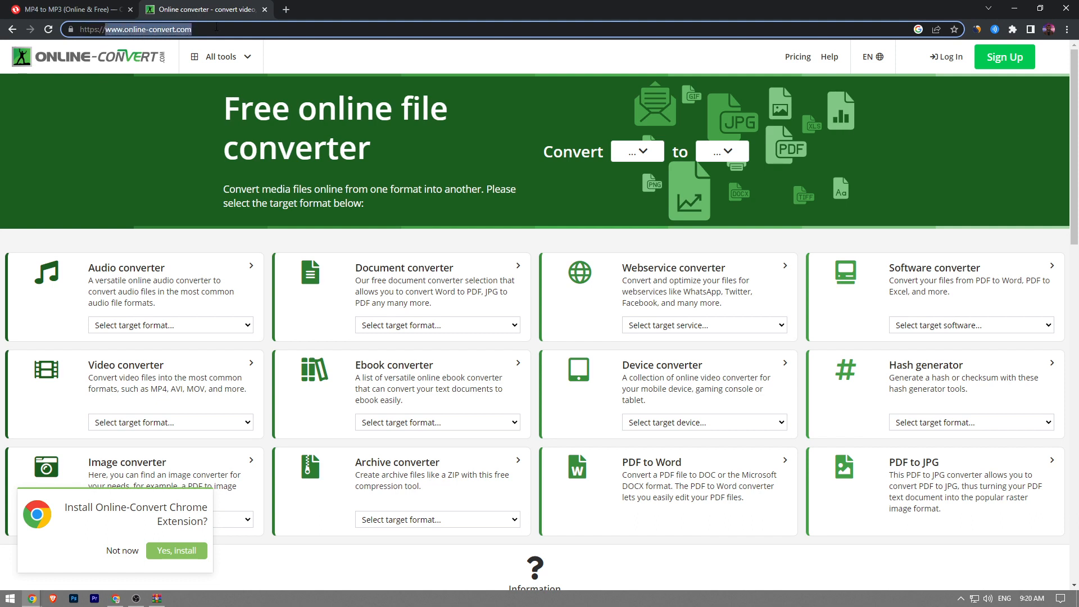
pyautogui.moveTo(520, 212)
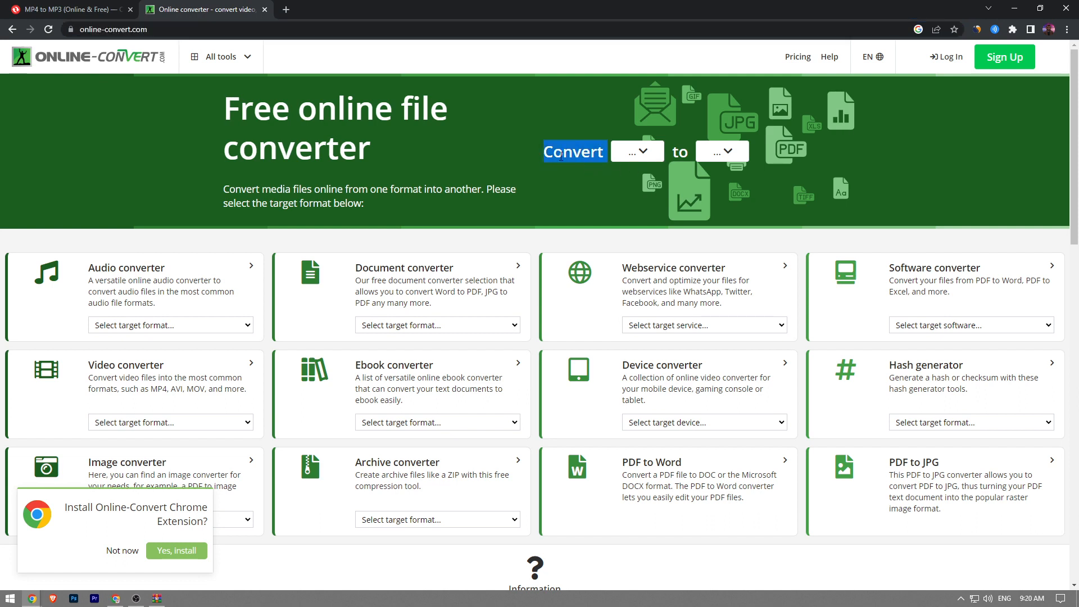
pyautogui.click(633, 151)
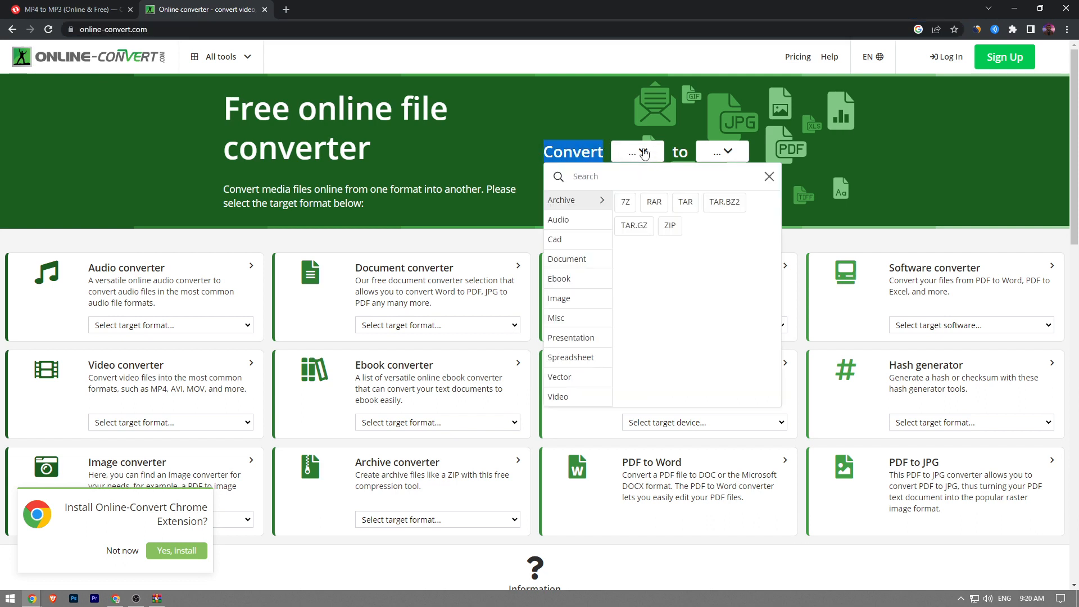
pyautogui.write('mp')
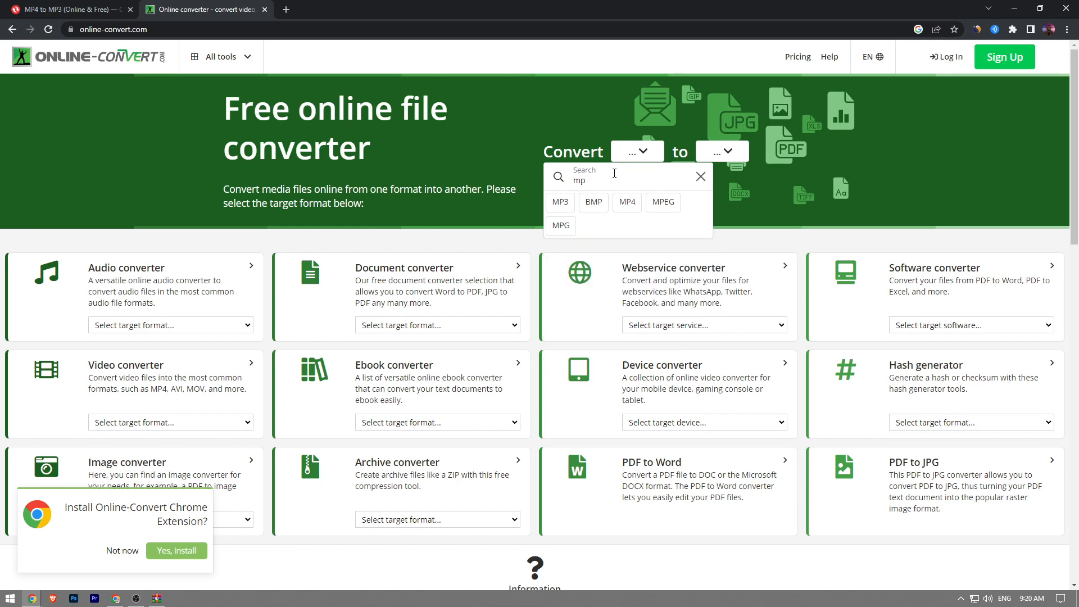
pyautogui.click(626, 201)
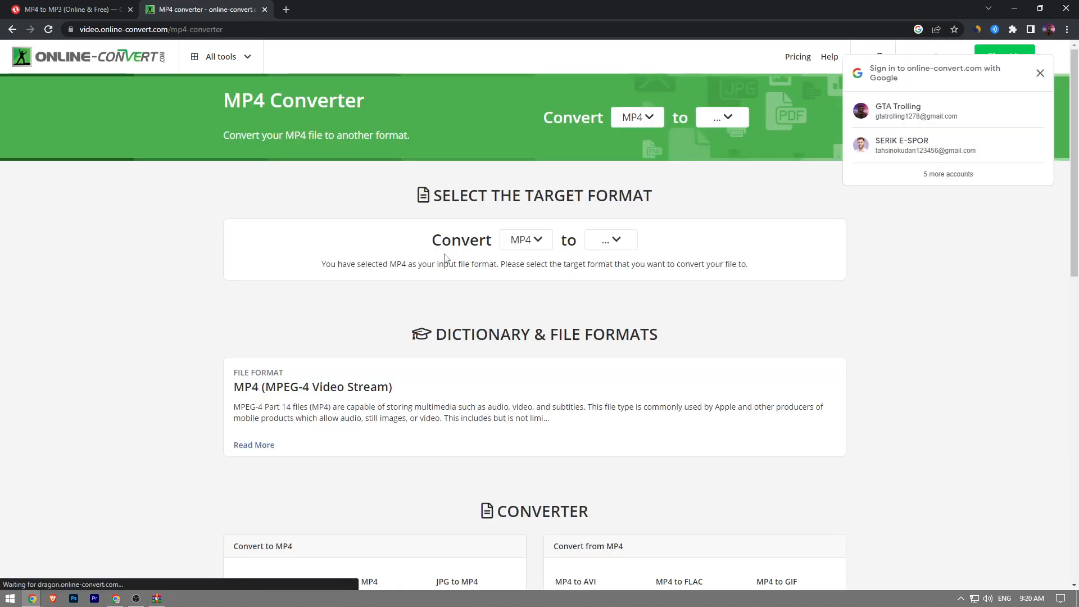
# - Choose JPG as the target format to reach the MP4 to JPG converter
pyautogui.click(609, 240)
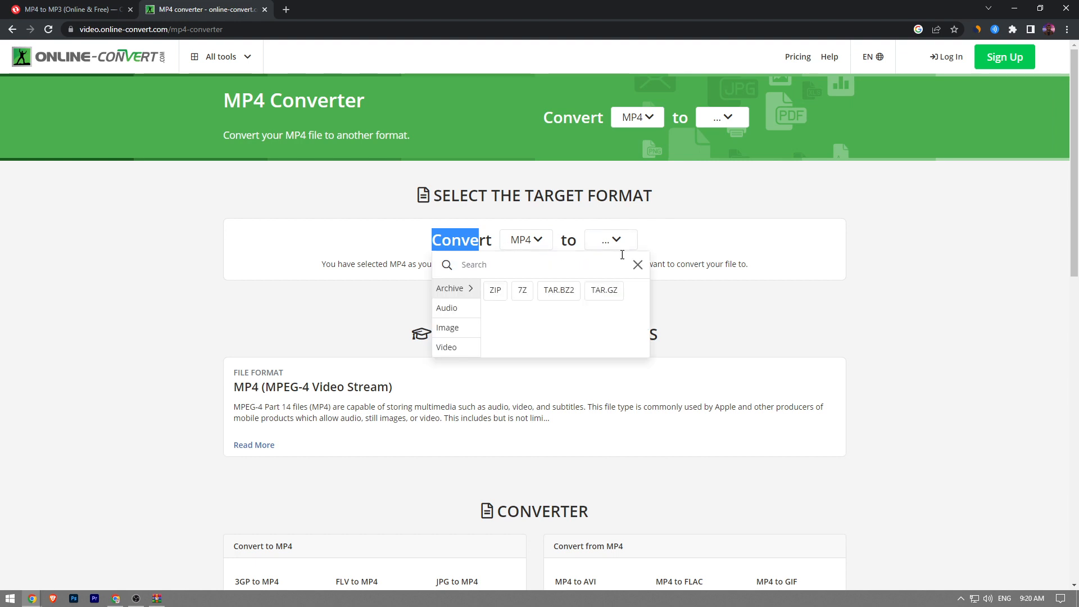
pyautogui.write('jpg')
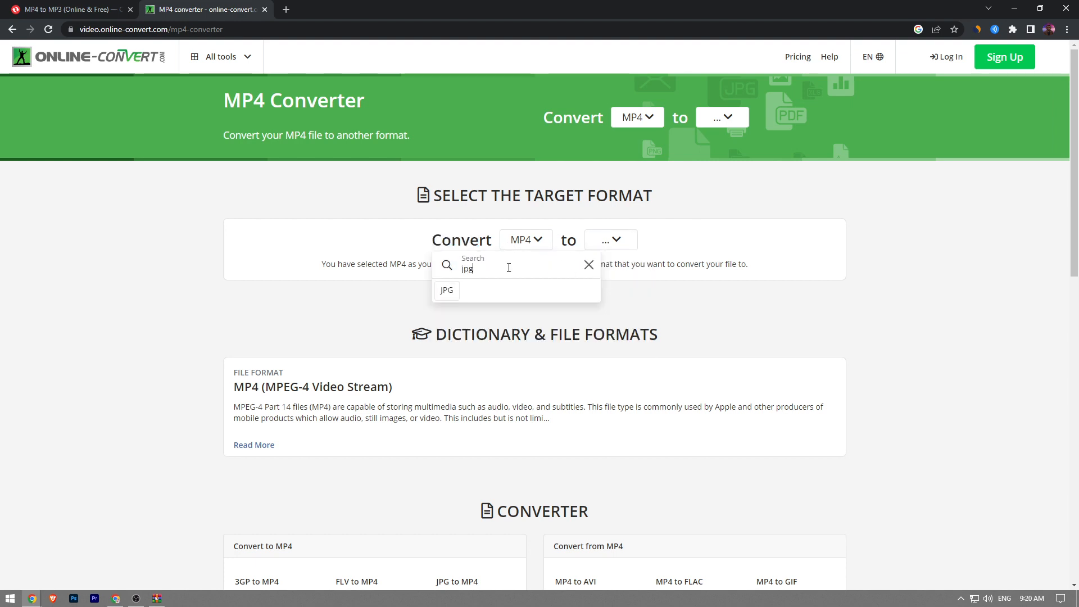
pyautogui.click(446, 290)
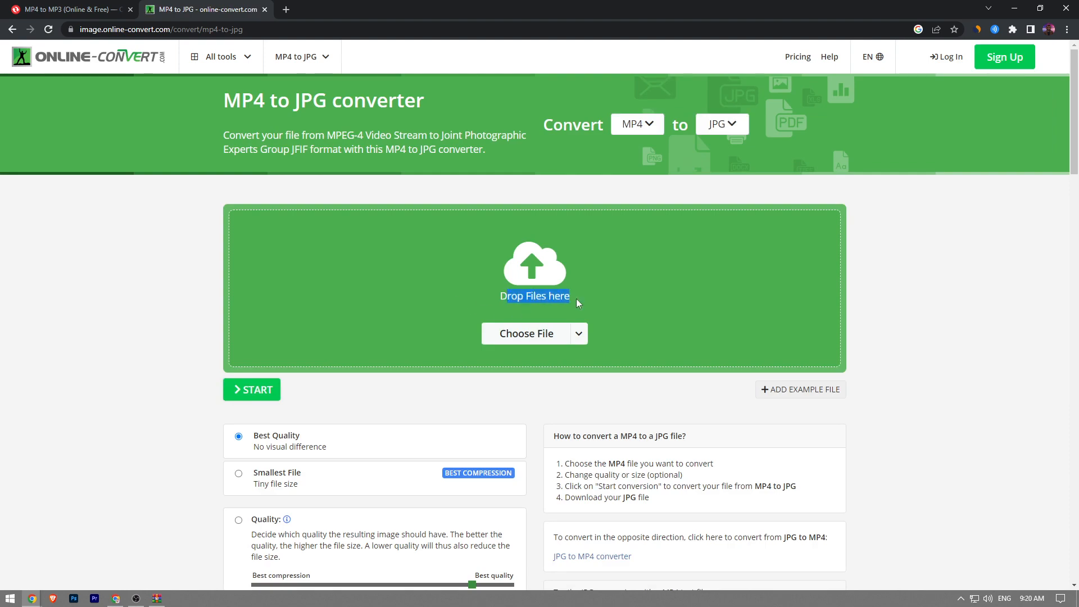
# - Upload Voice Over Project 1.mp4 from the Downloads folder as the file to convert
pyautogui.click(526, 333)
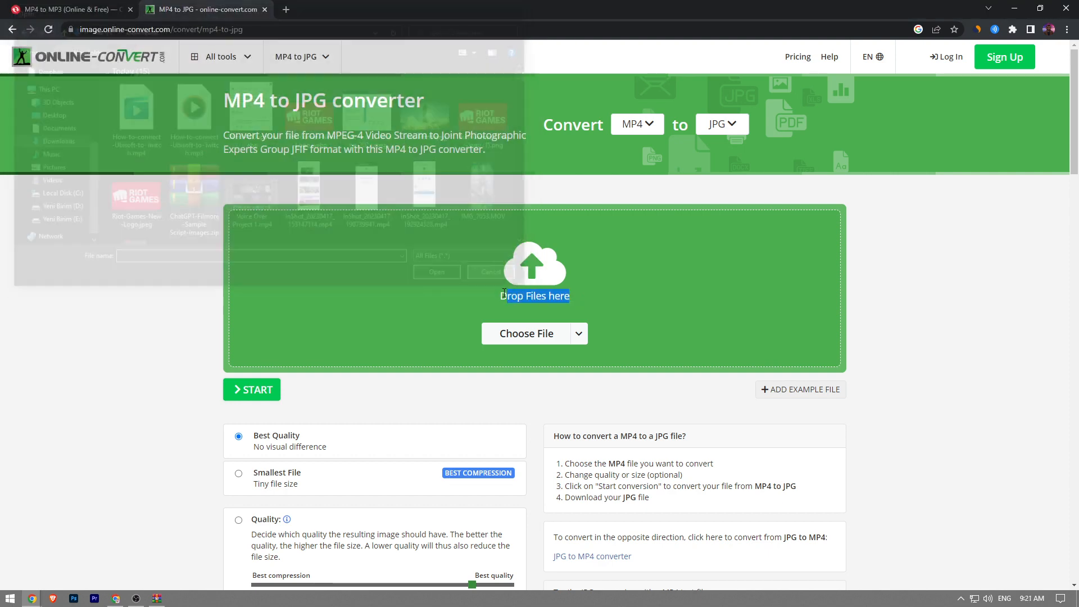
pyautogui.click(490, 272)
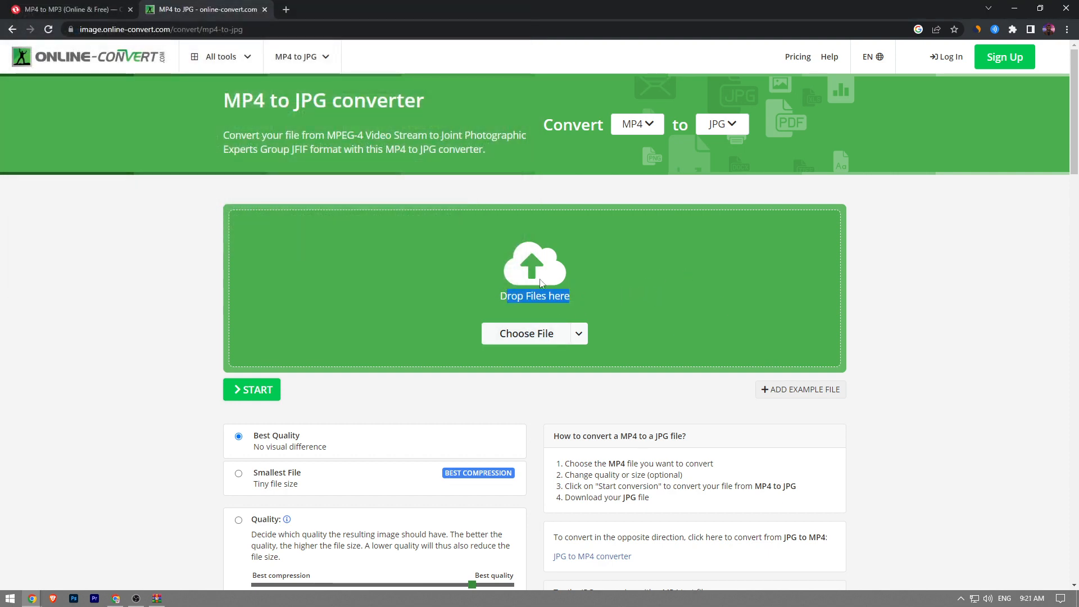
pyautogui.moveTo(252, 229)
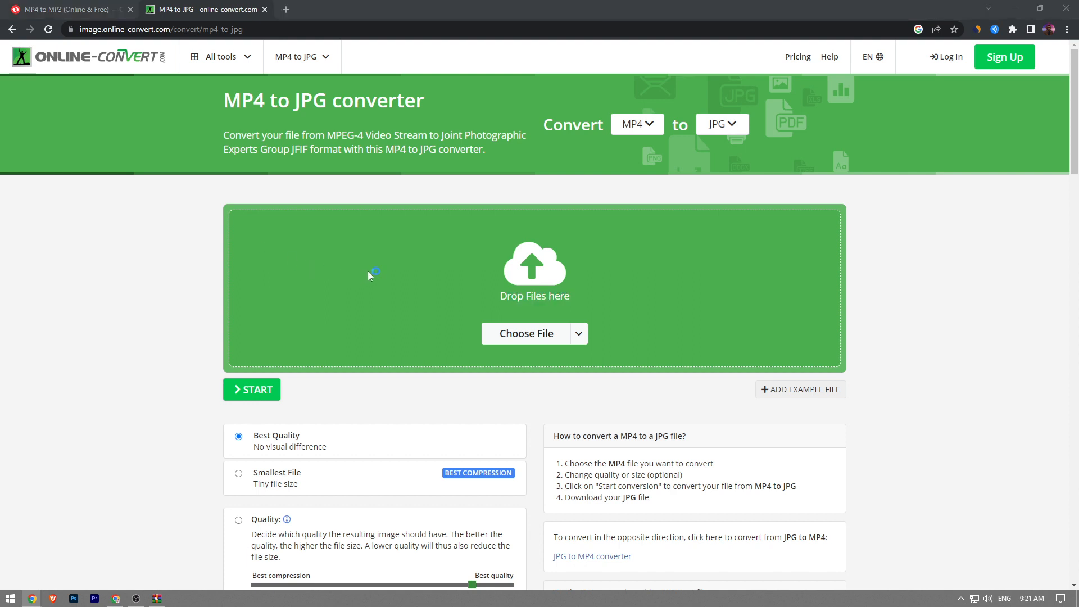
pyautogui.click(525, 333)
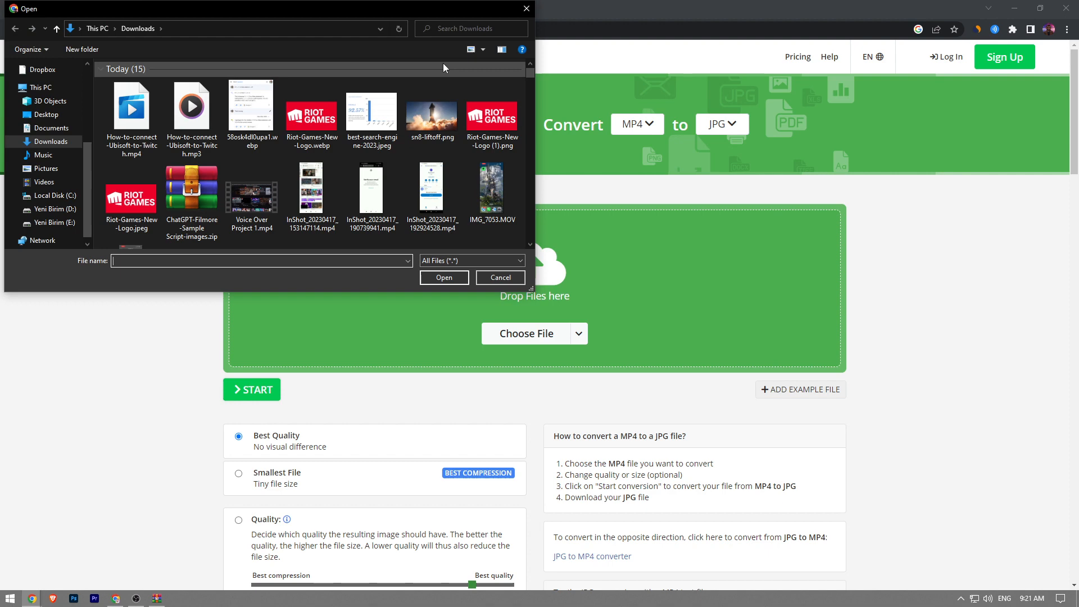
pyautogui.click(471, 29)
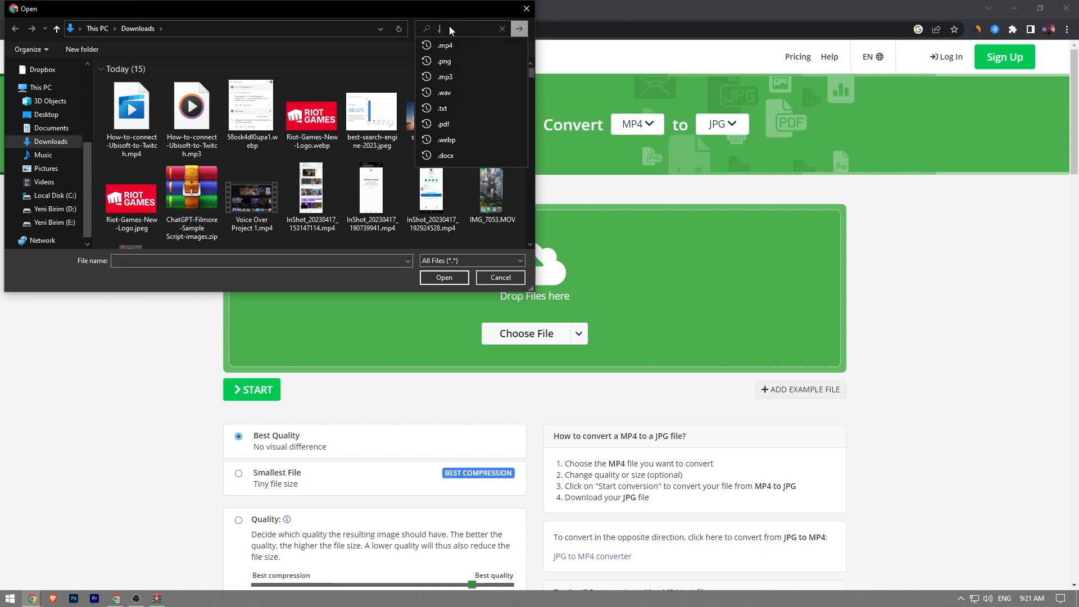
pyautogui.click(252, 185)
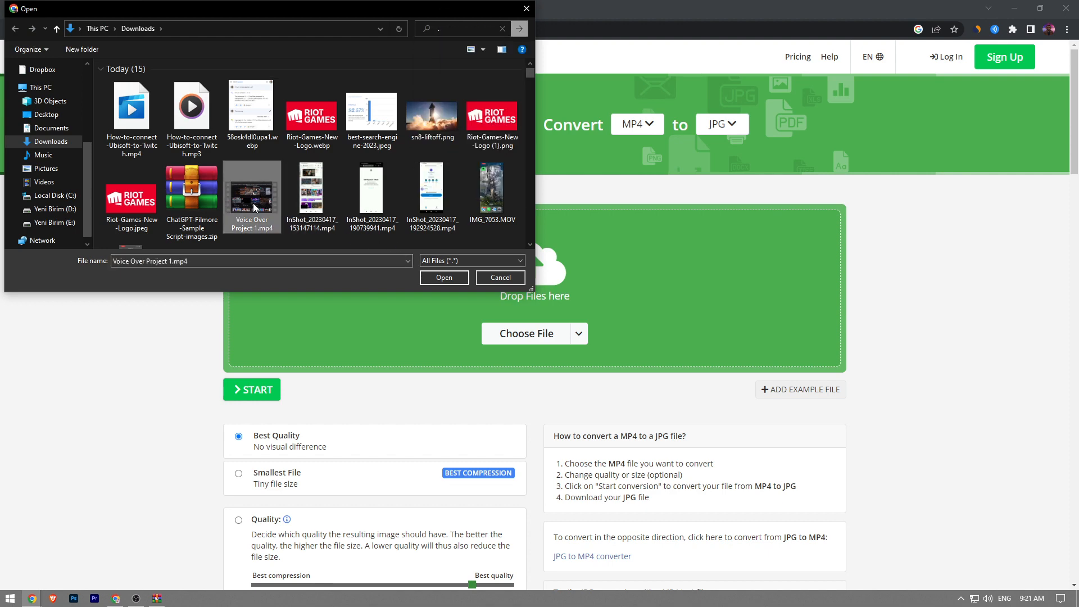
pyautogui.click(442, 277)
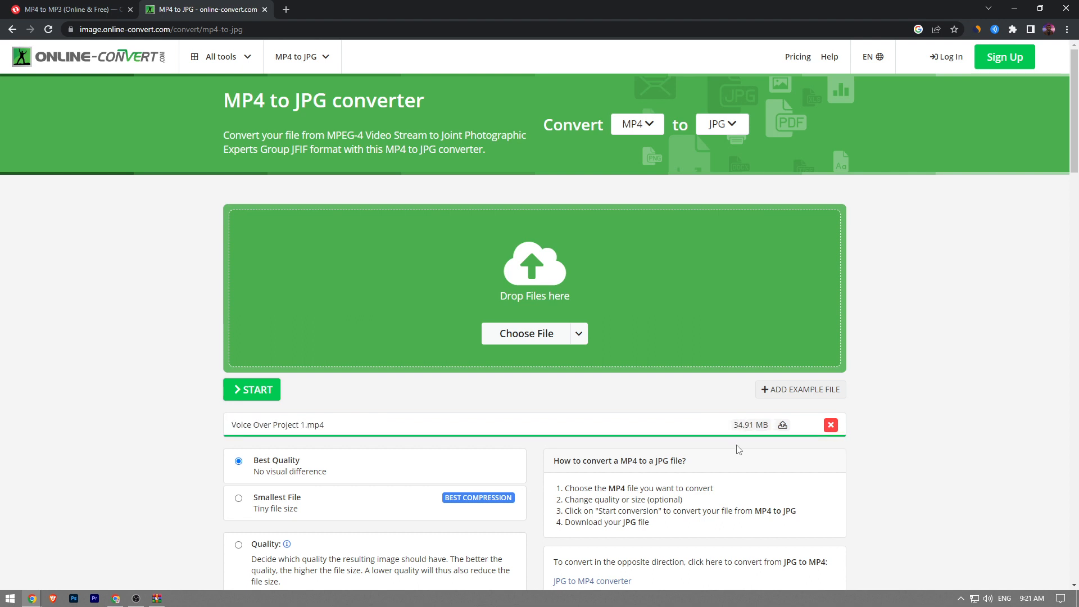
# - Start the conversion and wait while the video is processed into JPG frames
pyautogui.click(251, 389)
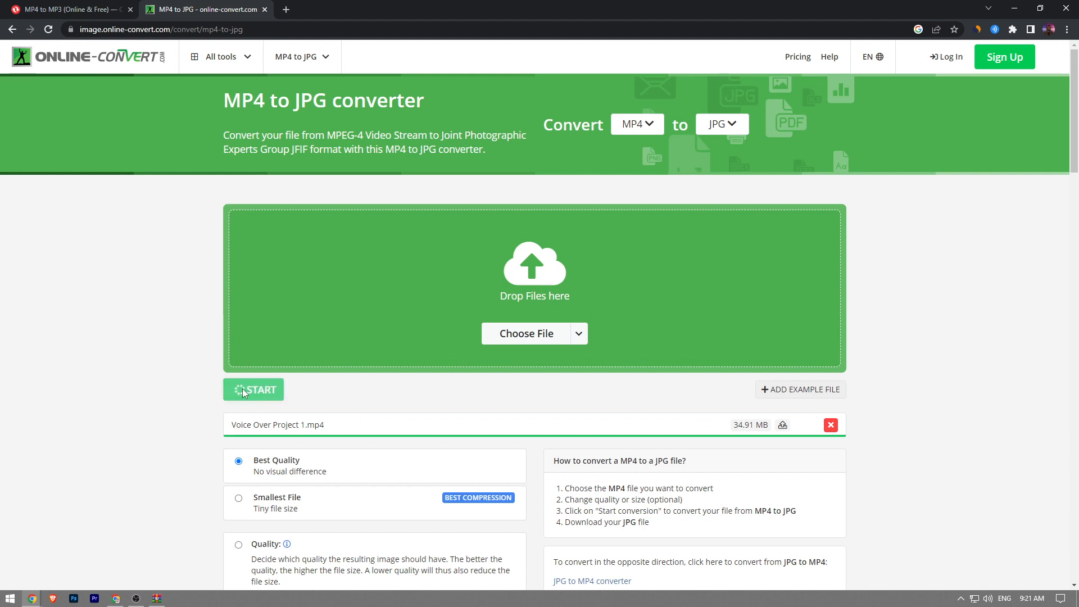
pyautogui.click(253, 390)
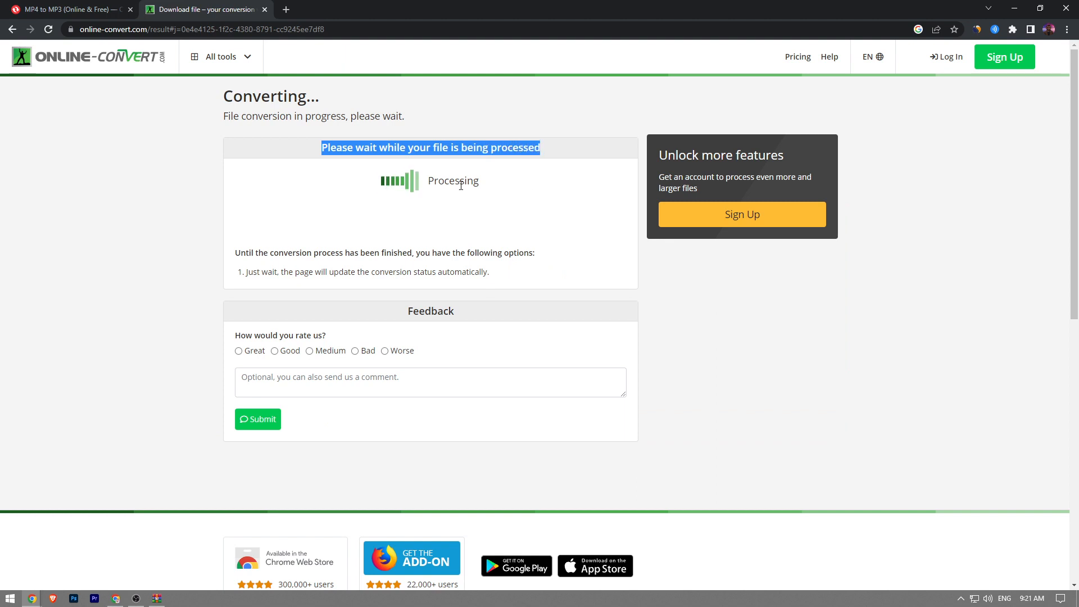
pyautogui.moveTo(459, 192)
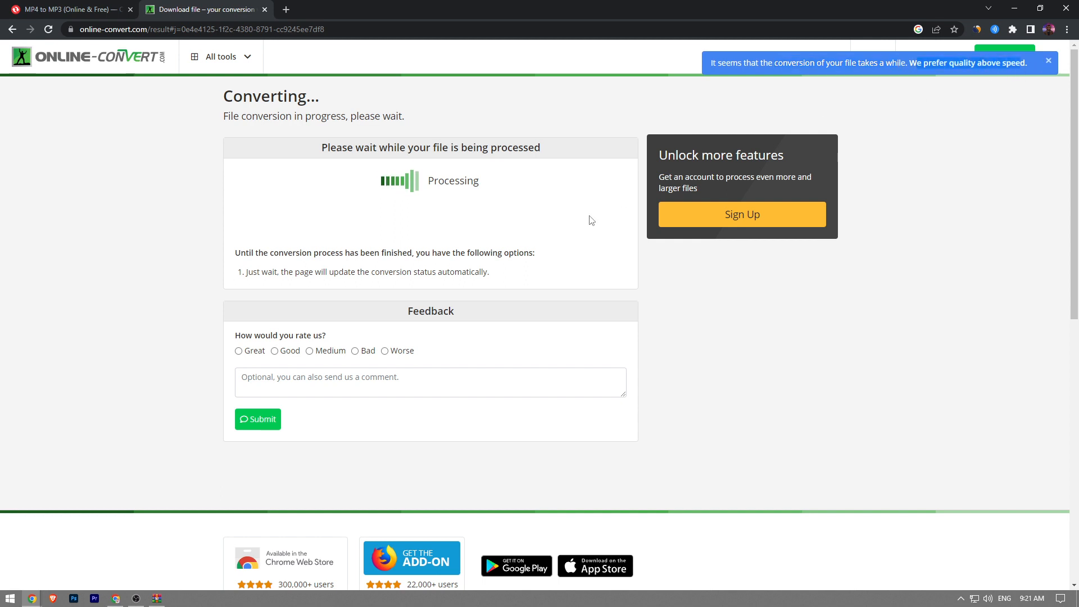
pyautogui.click(1047, 60)
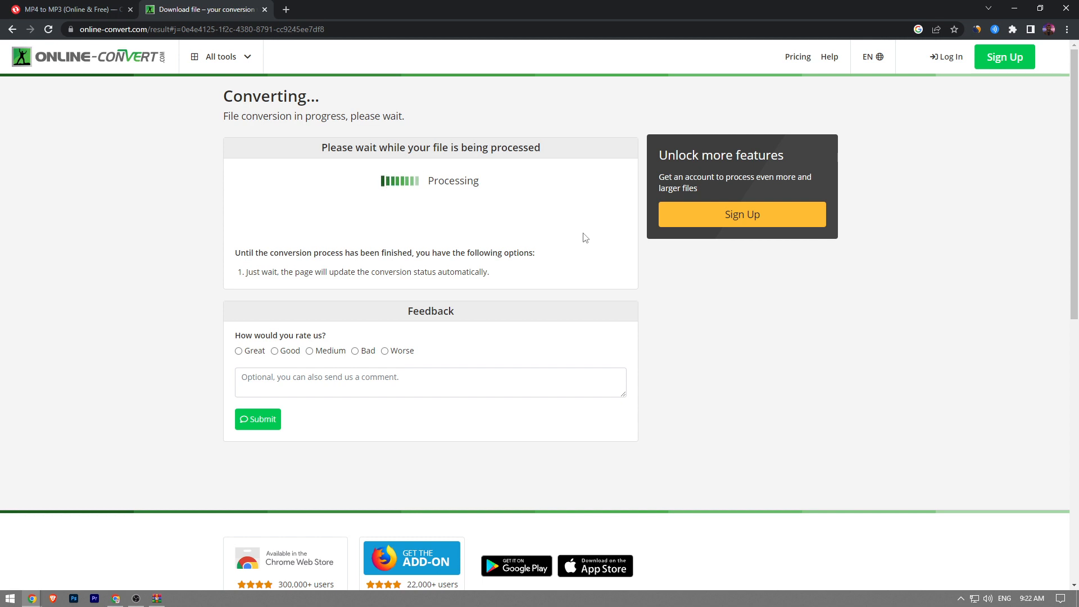
pyautogui.moveTo(559, 239)
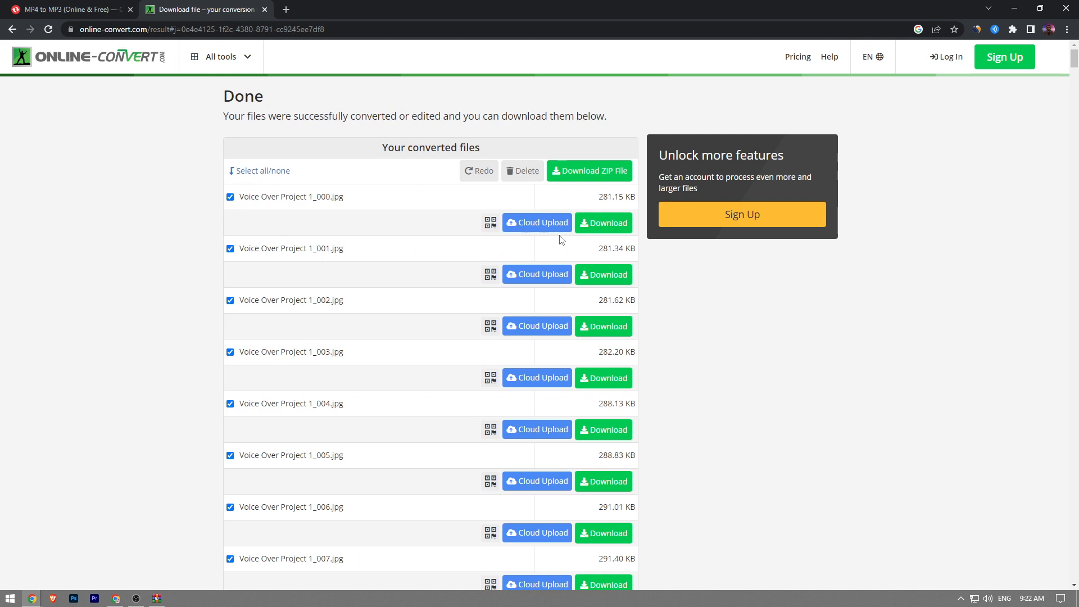
pyautogui.moveTo(575, 244)
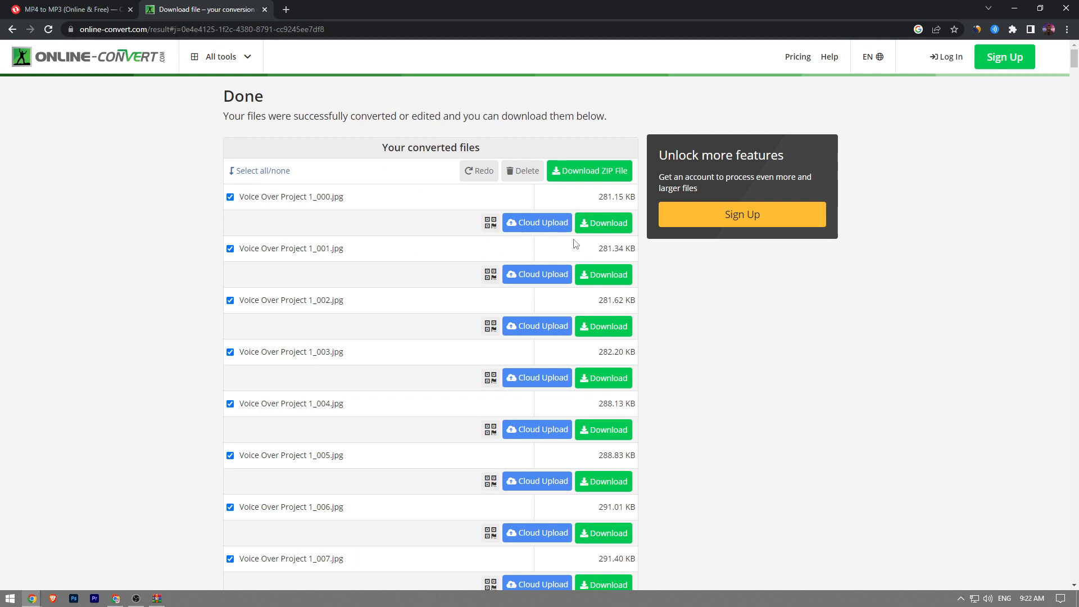
pyautogui.scroll(-3)
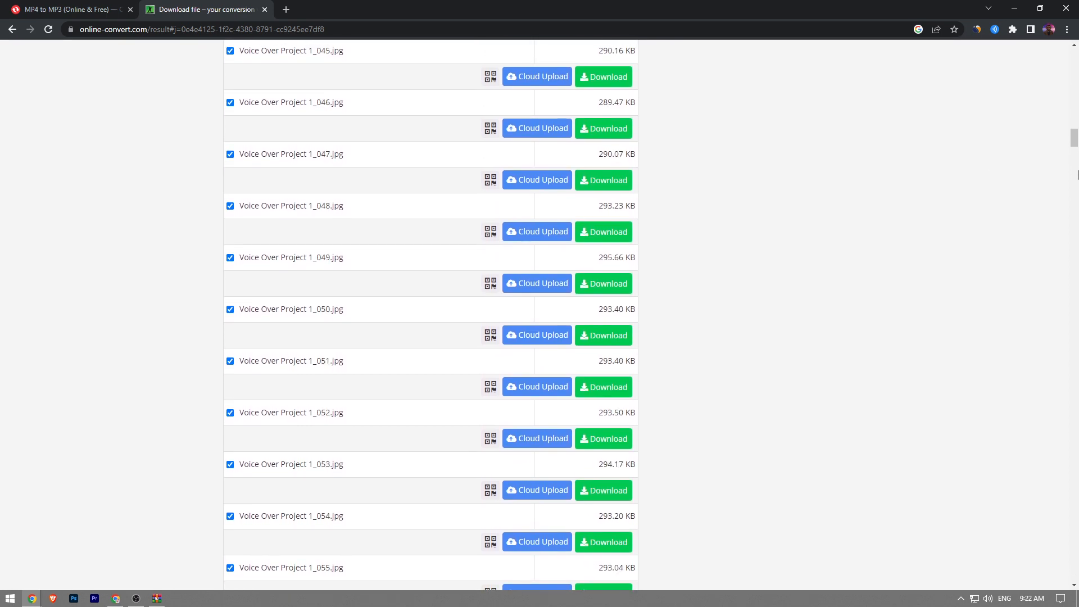
pyautogui.scroll(-3)
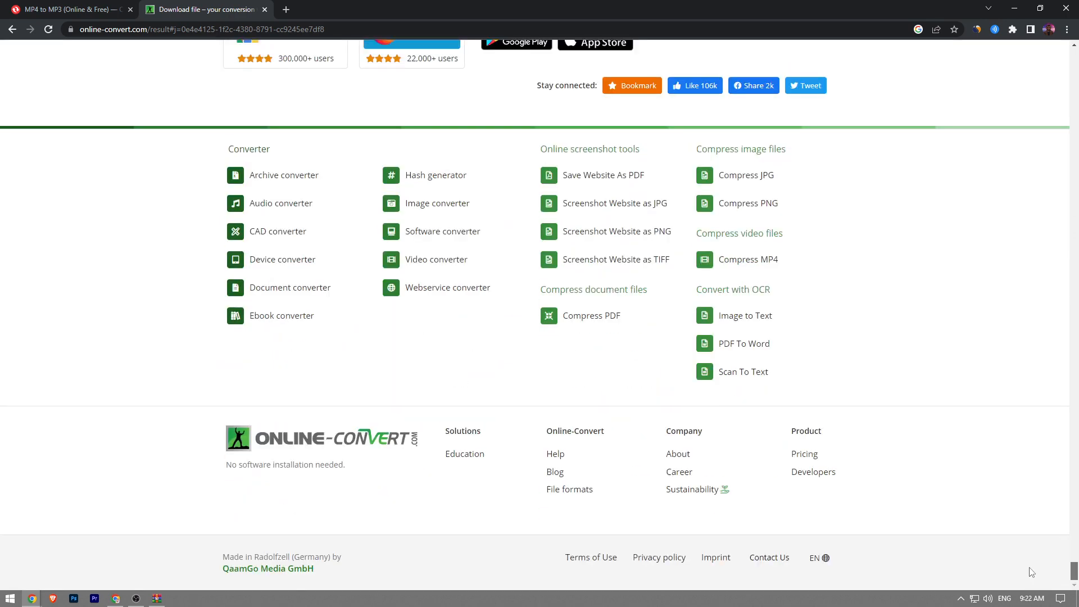
pyautogui.scroll(3)
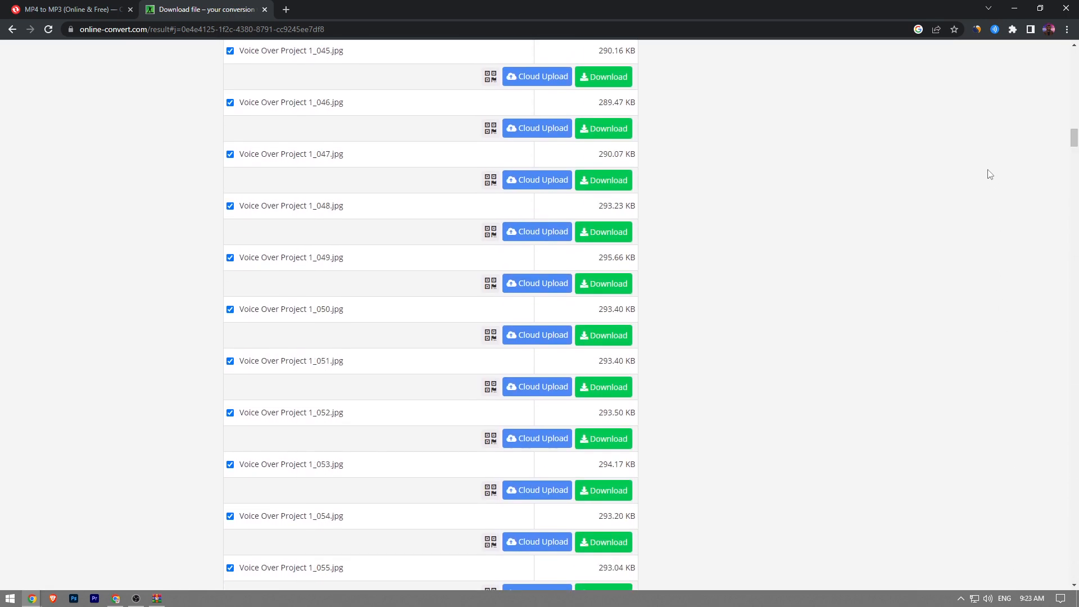
pyautogui.scroll(3)
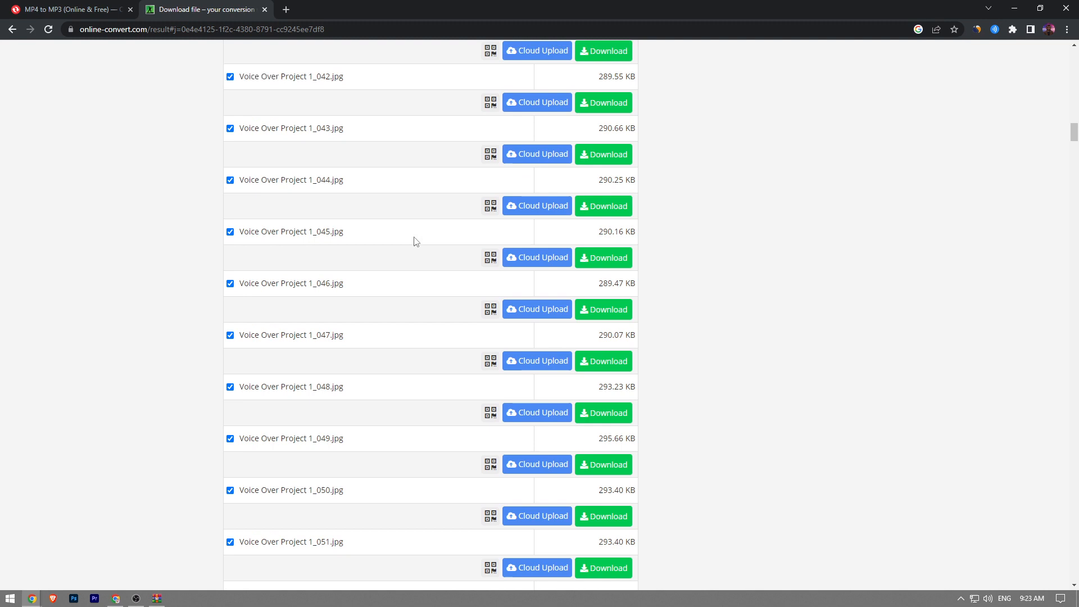
pyautogui.scroll(3)
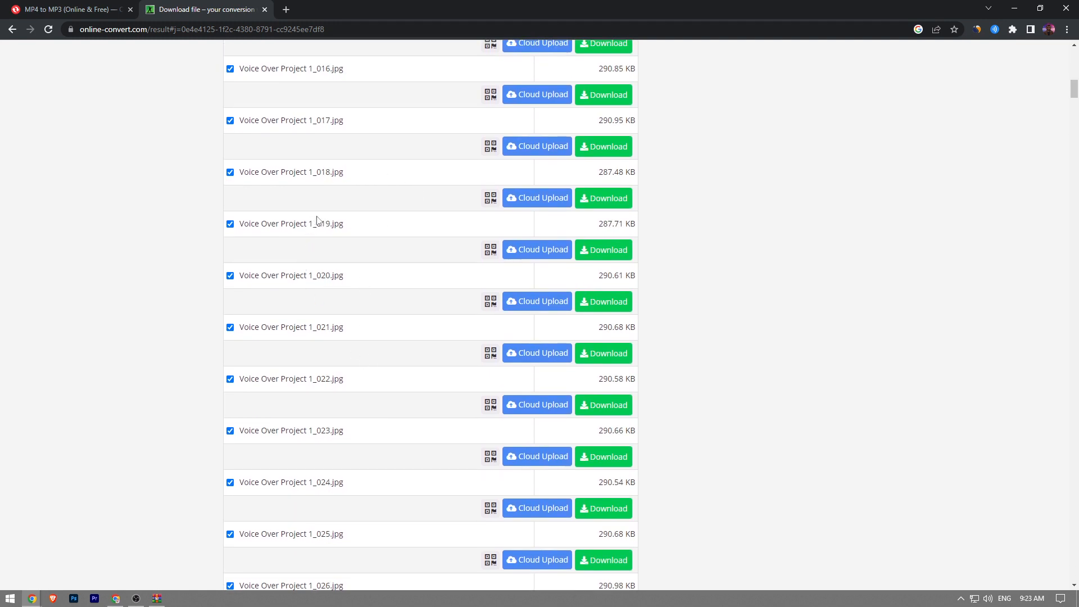
pyautogui.scroll(3)
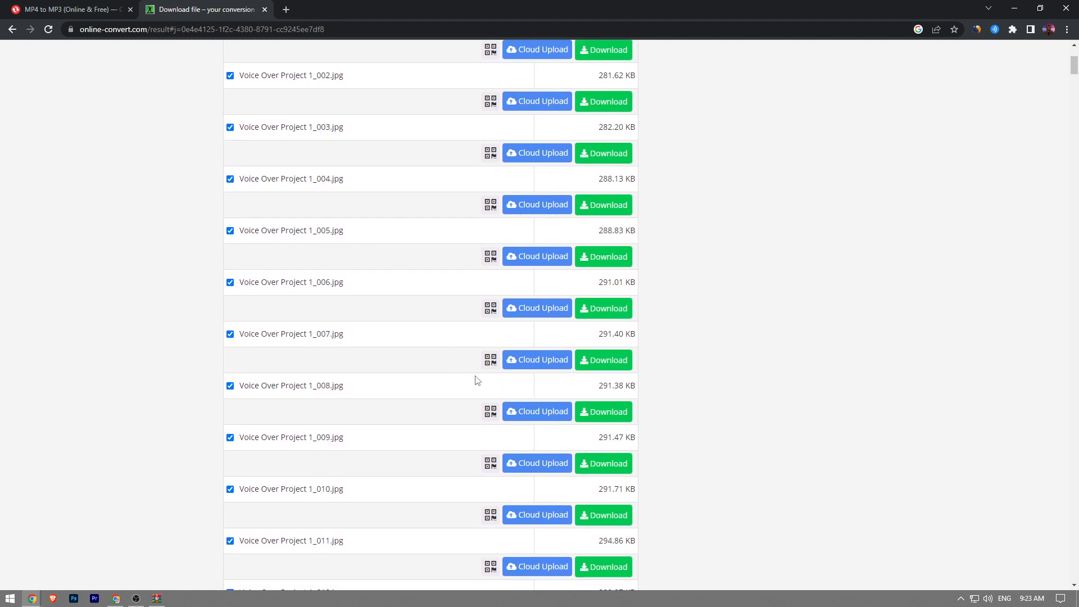
pyautogui.scroll(3)
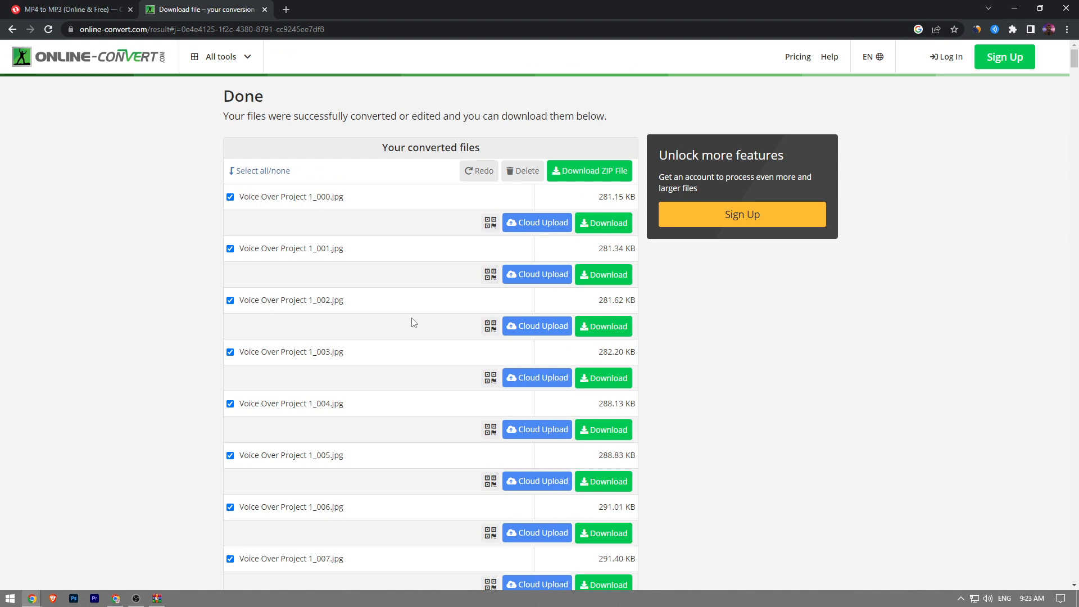
pyautogui.moveTo(418, 326)
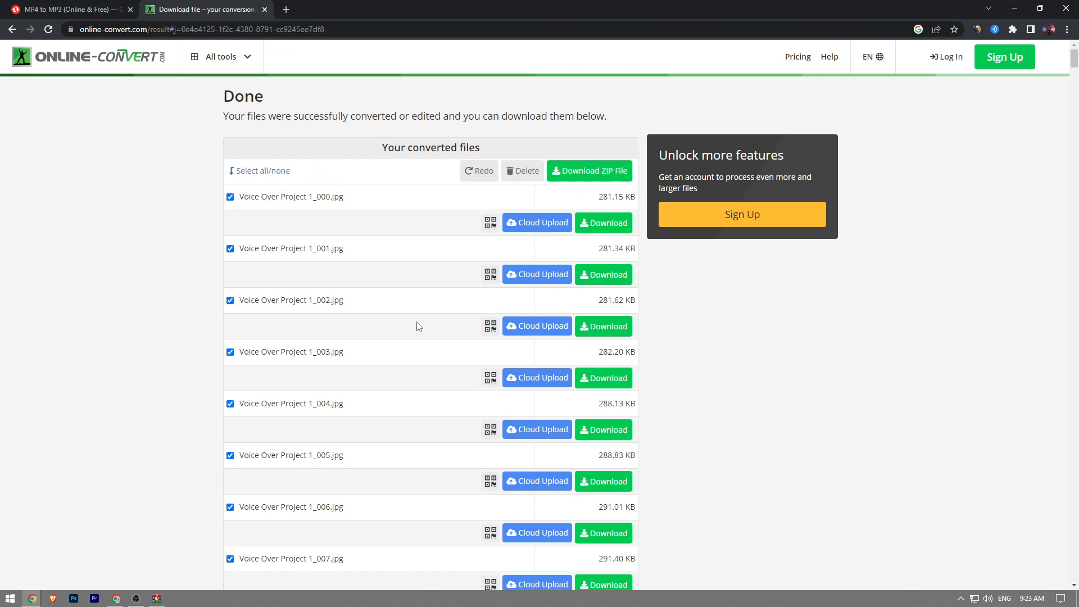